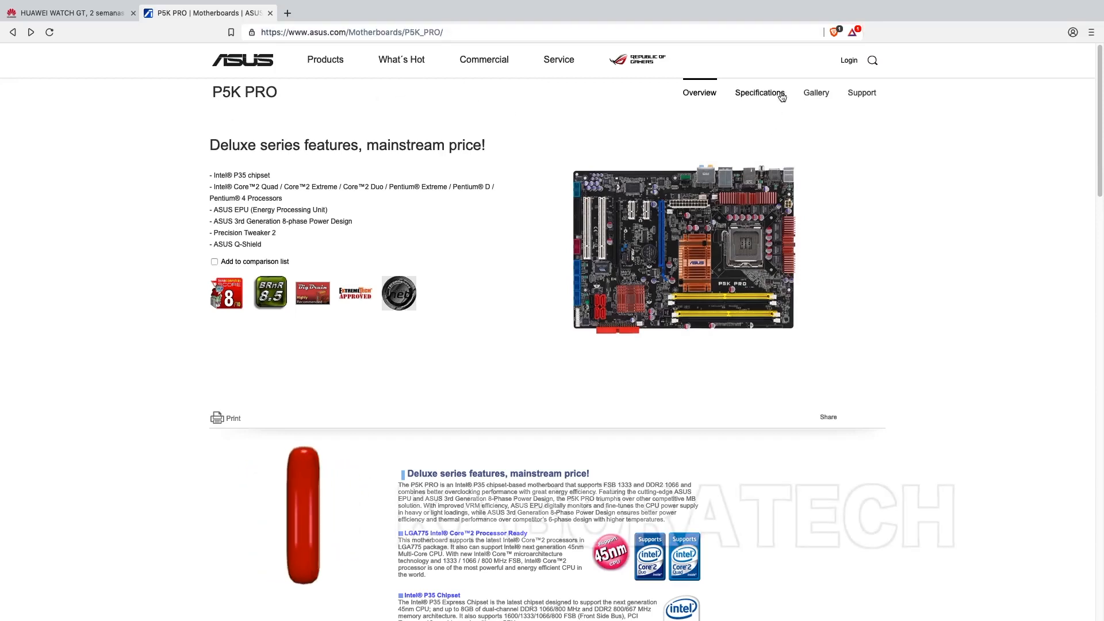
Open the Support section from the P5K PRO product page header
click(862, 92)
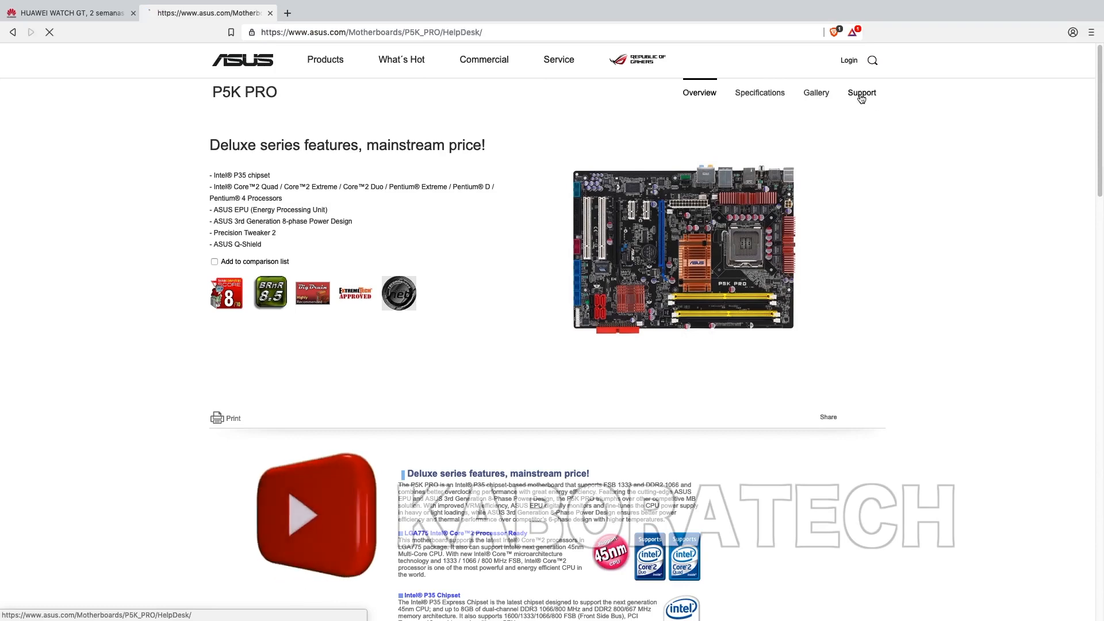
click(860, 92)
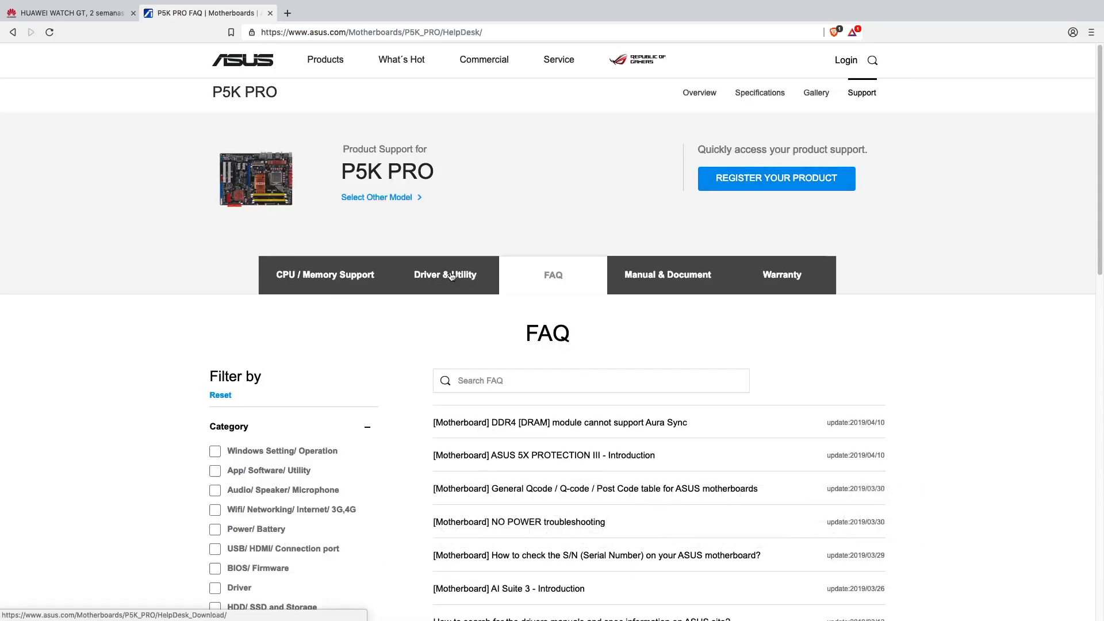
Go to the P5K PRO Driver & Utility downloads and choose BIOS & FIRMWARE
click(445, 275)
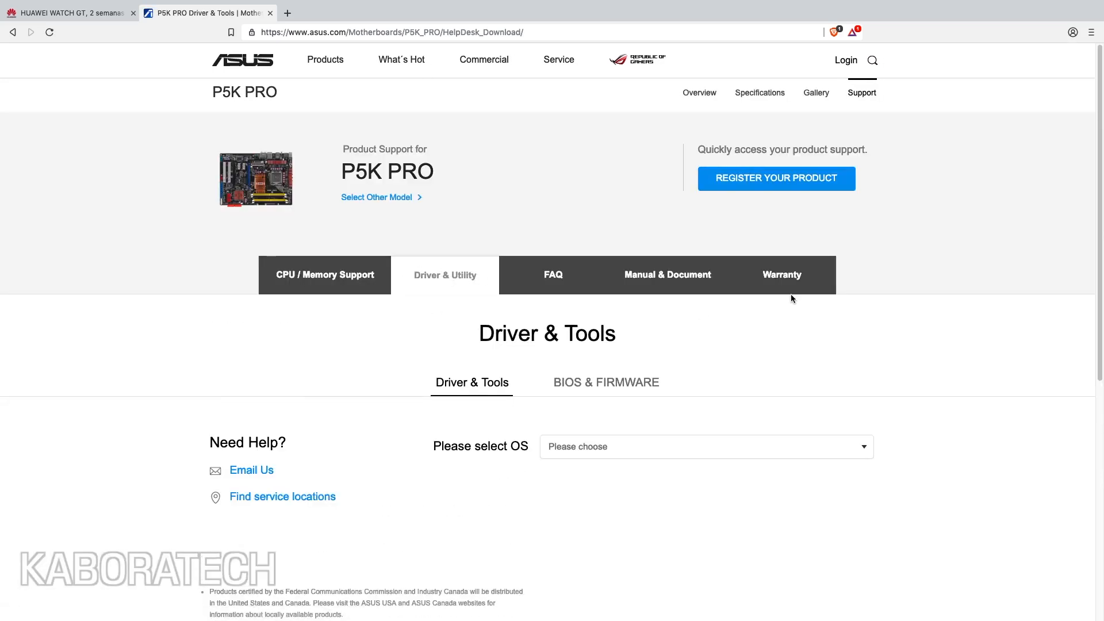
mouse_move(324, 275)
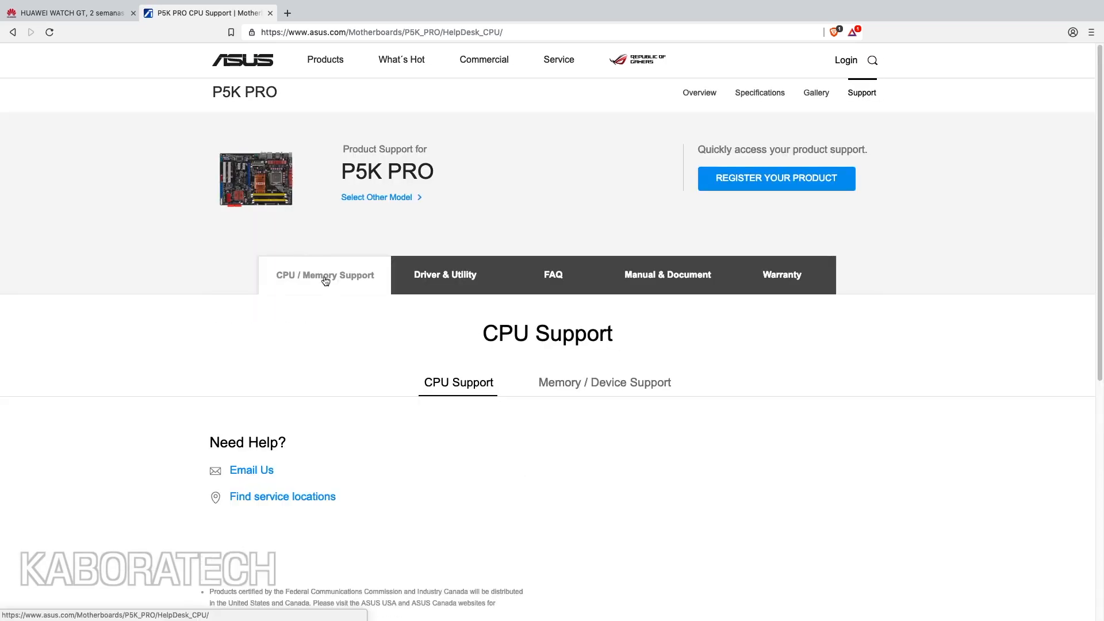
click(603, 383)
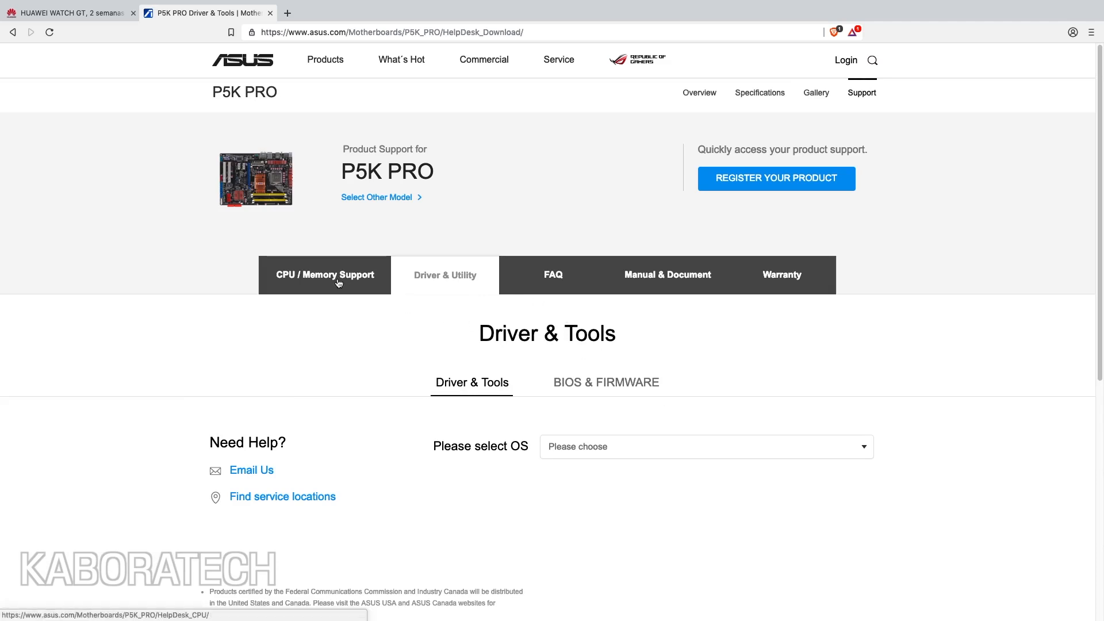
click(605, 383)
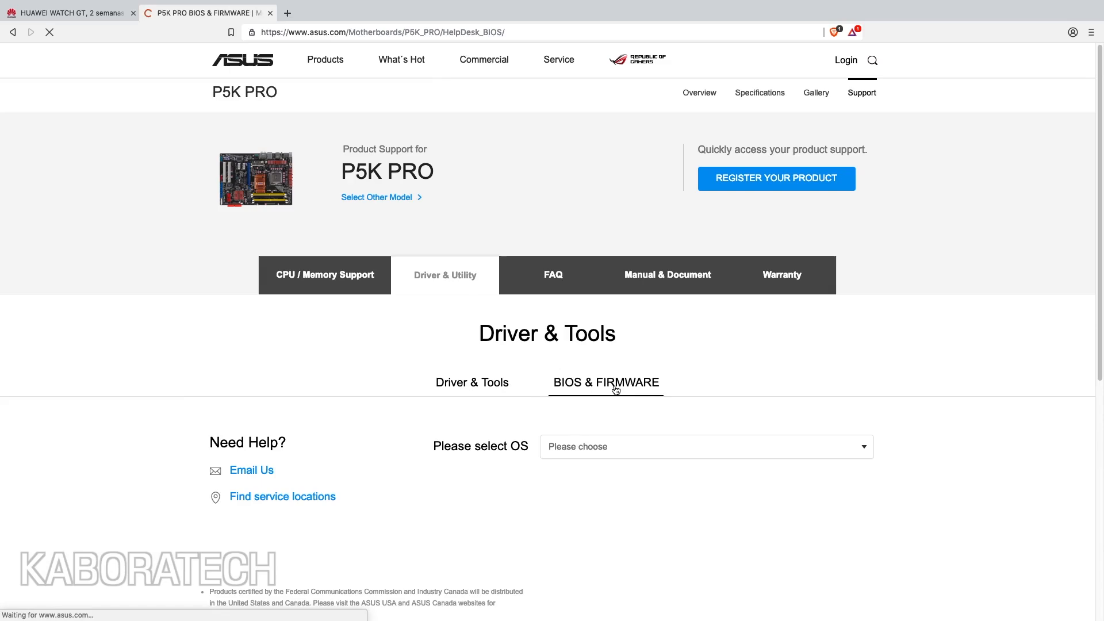
Download the P5K PRO BIOS version 1303 from the BIOS & Firmware listing
click(605, 383)
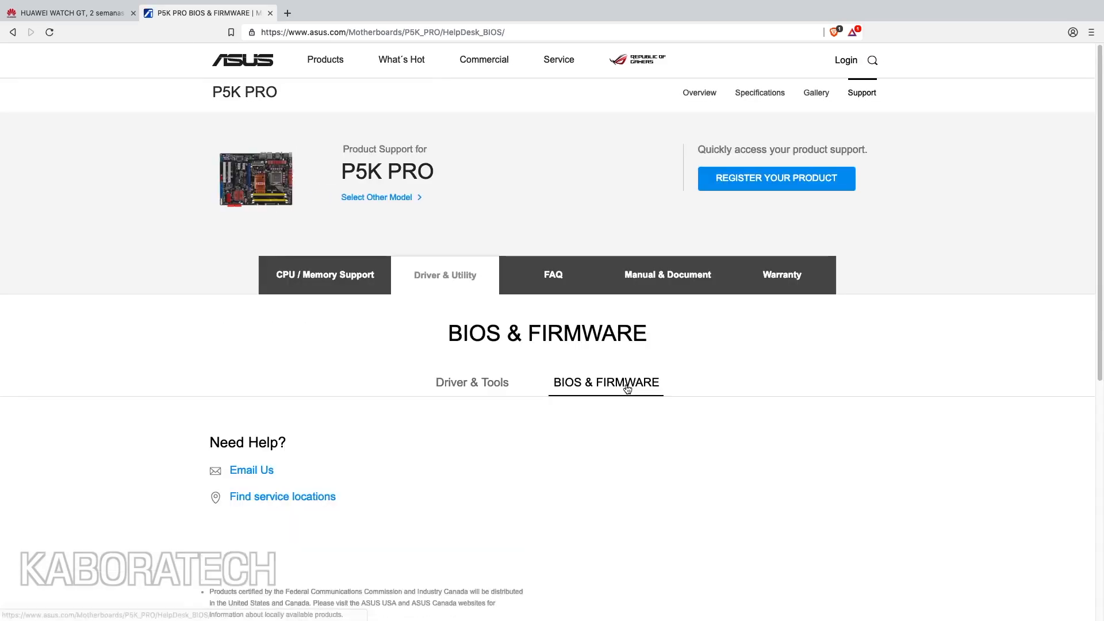
scroll(down, 3)
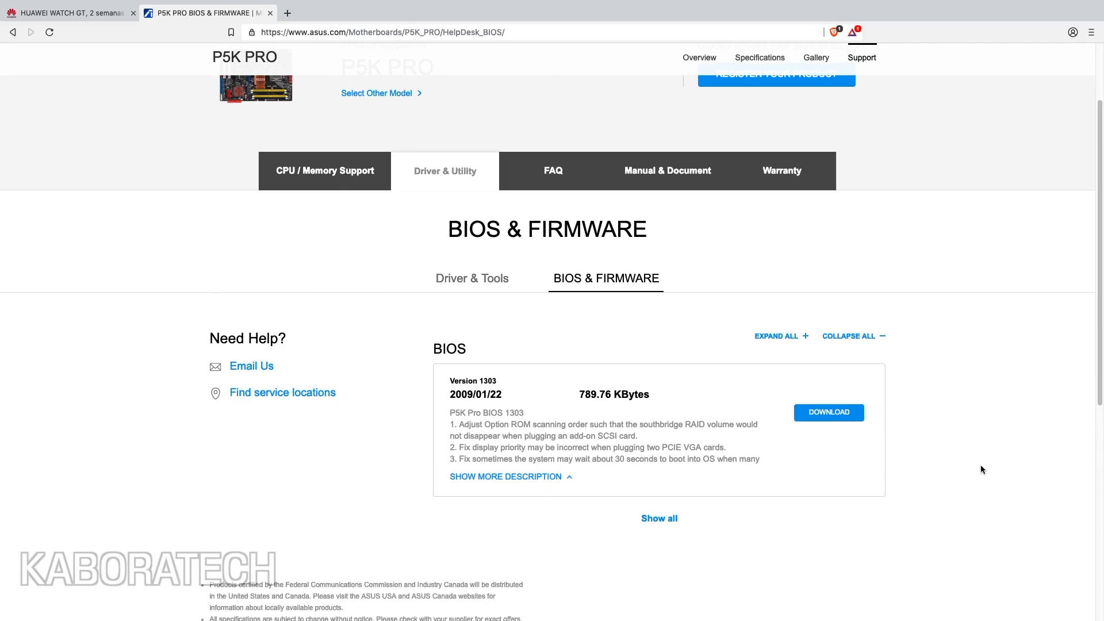
click(828, 412)
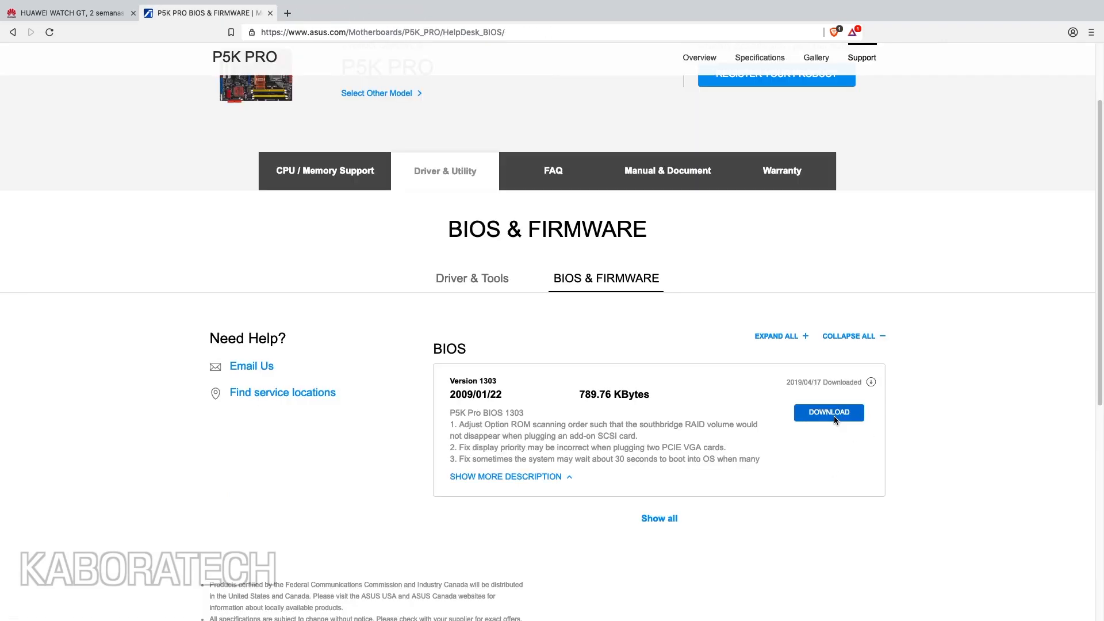